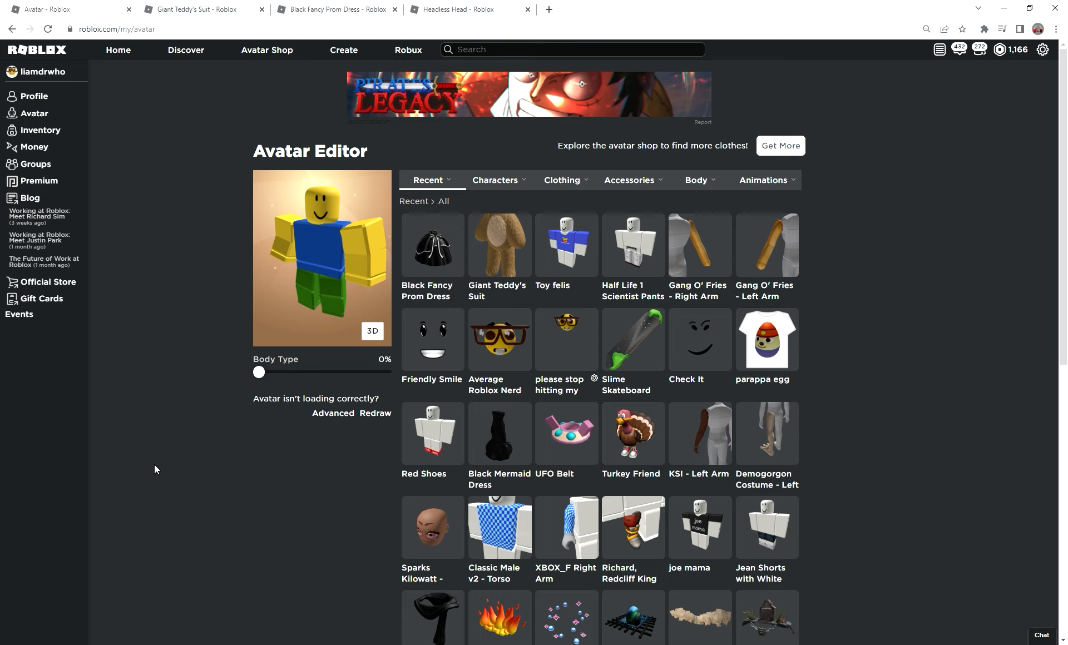
mouse_move(175, 404)
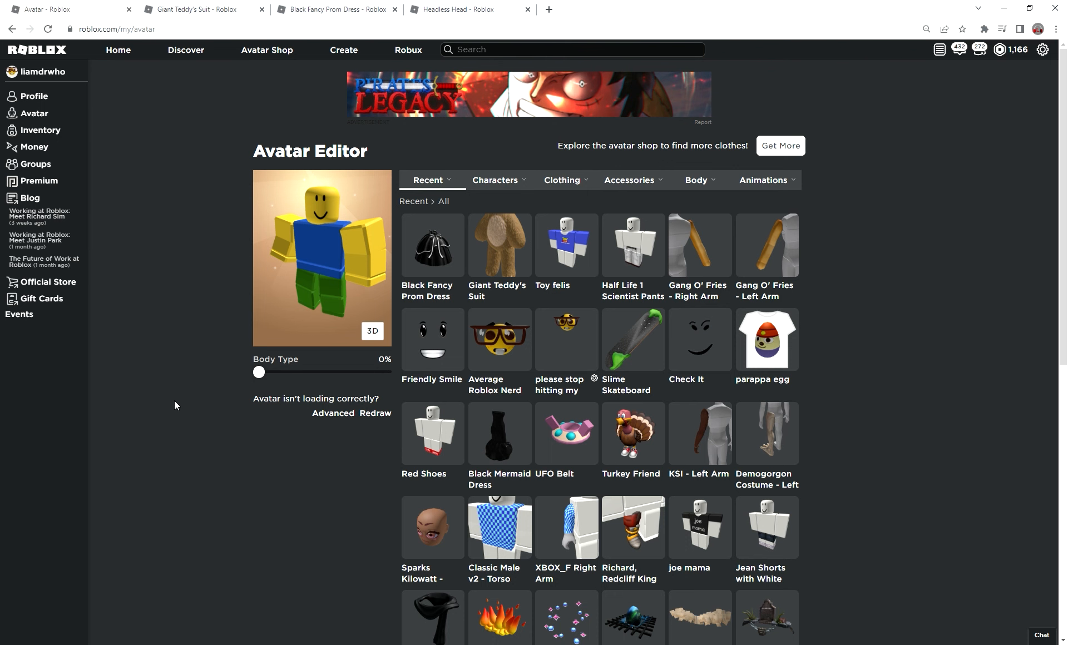
Step: View the Giant Teddy's Suit item page, then the owned Black Fancy Prom Dress page
click(498, 244)
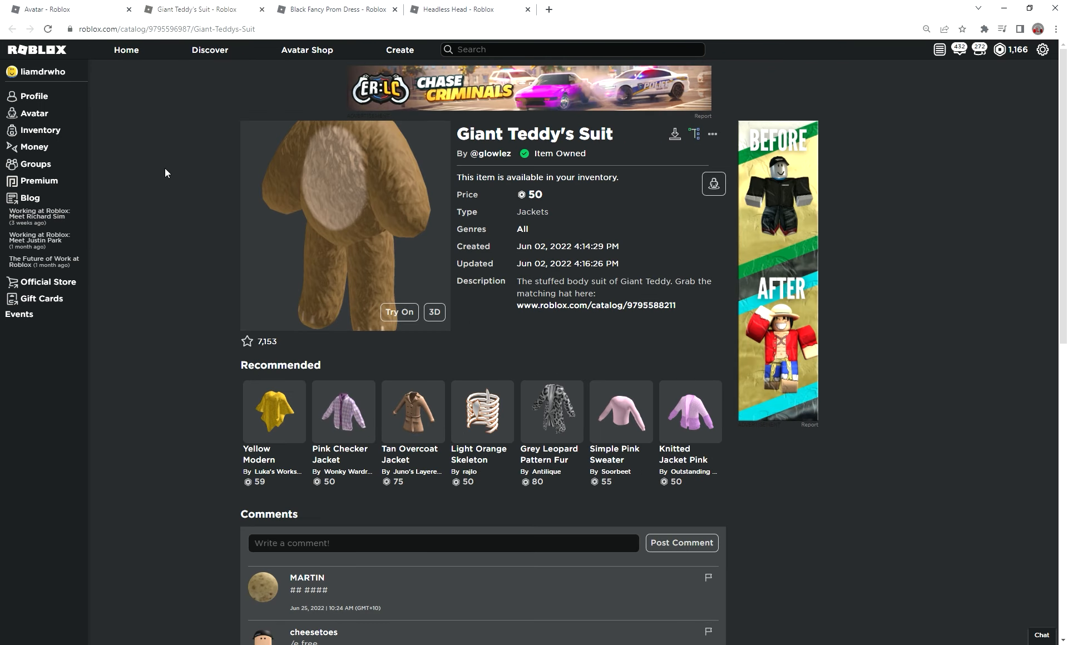
mouse_move(144, 292)
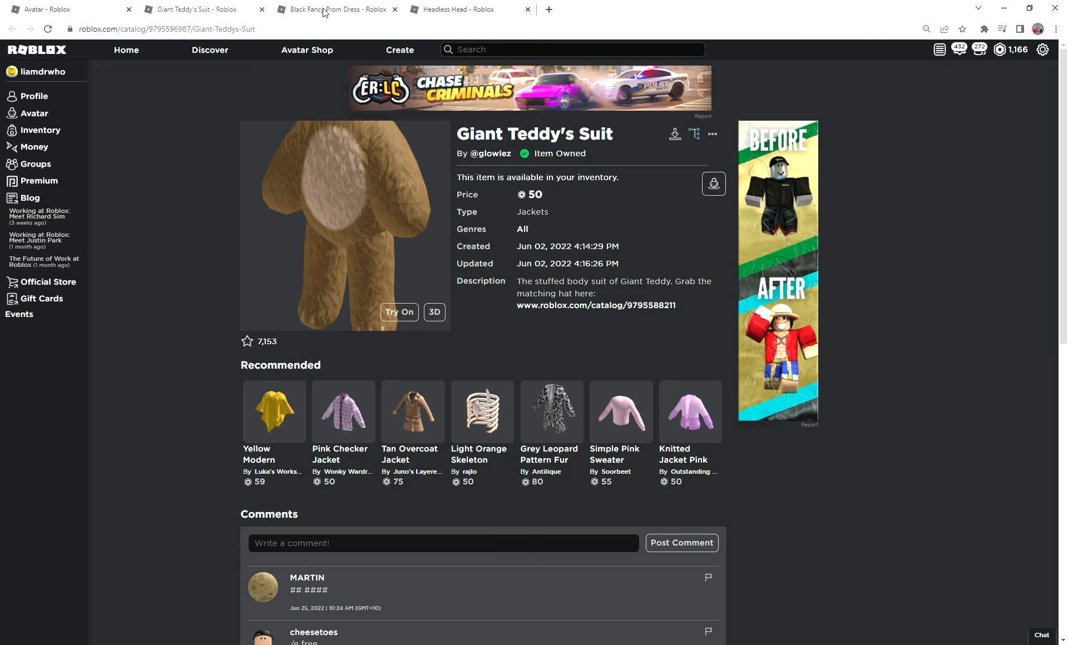
click(335, 9)
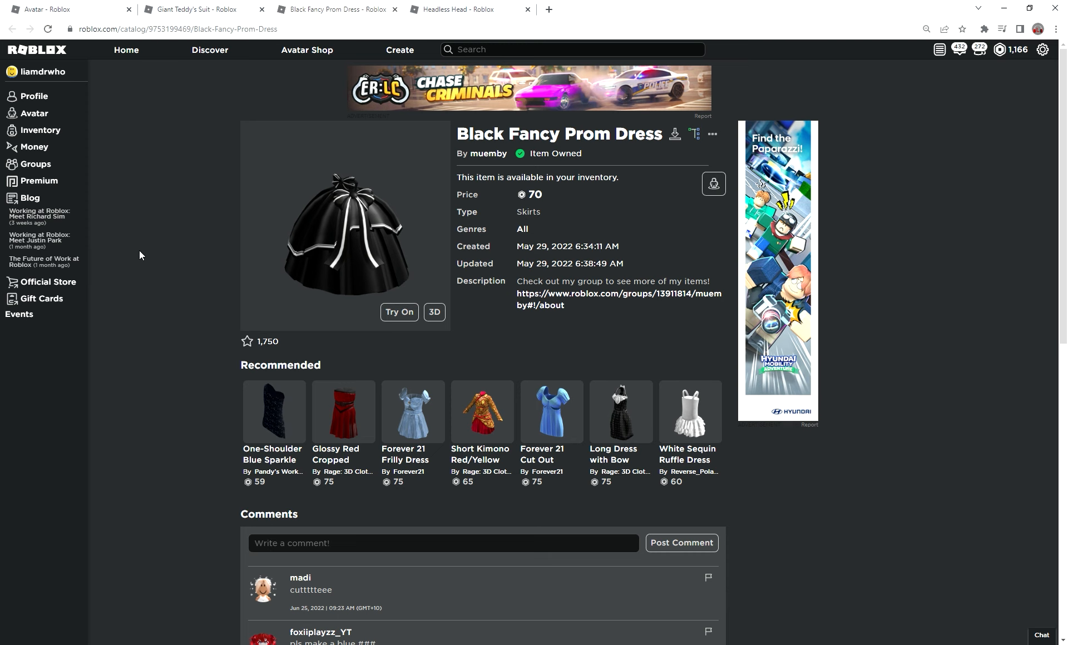
Step: Equip the Black Fancy Prom Dress and Giant Teddy's Suit from Recent in the Avatar Editor
click(68, 8)
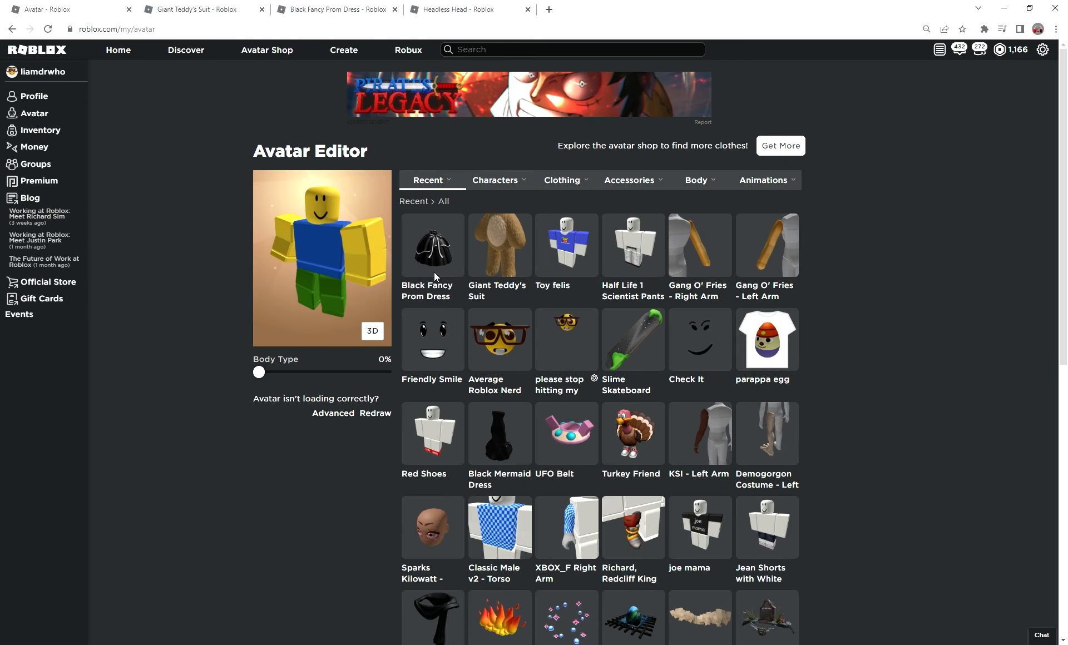
click(432, 245)
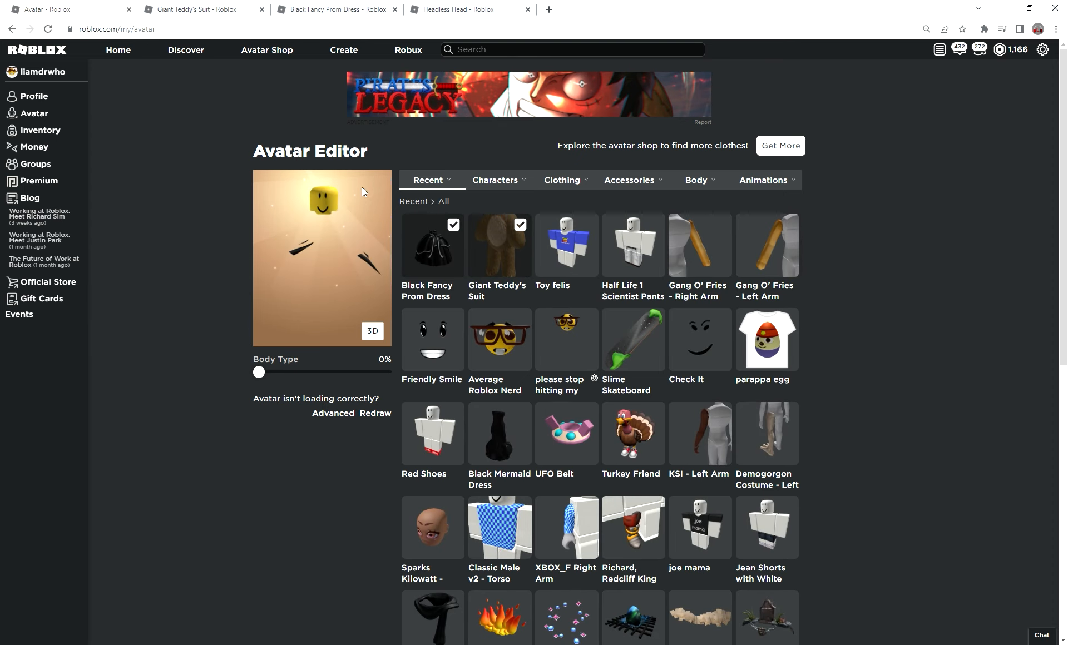
mouse_move(290, 259)
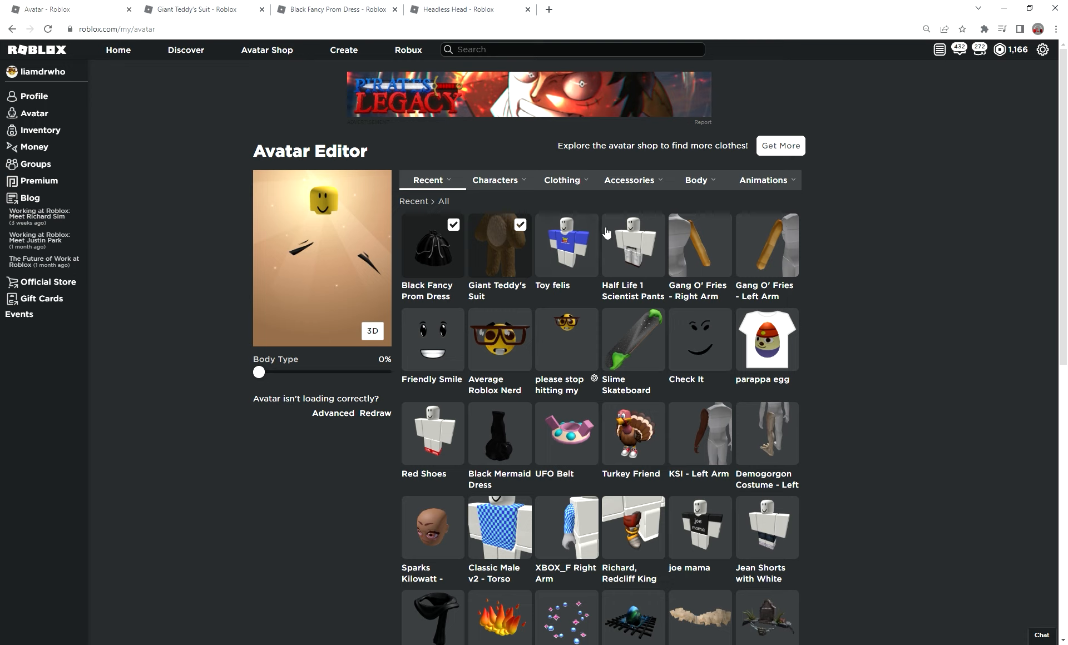
Step: Browse the Body arm categories to replace the arms so only the head remains visible
click(696, 180)
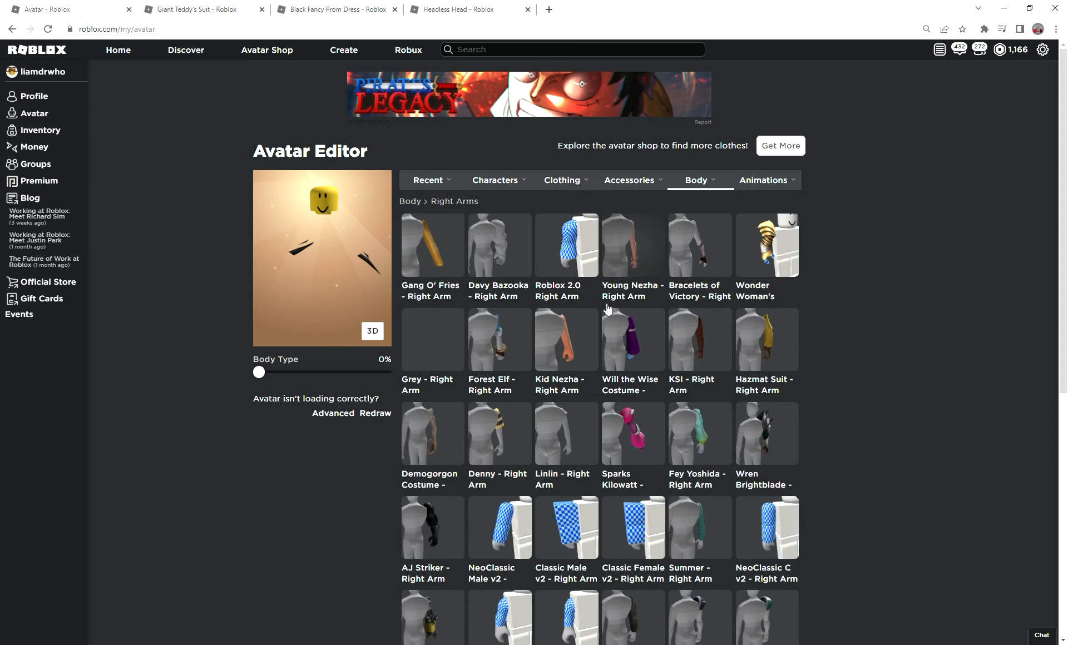
scroll(down, 3)
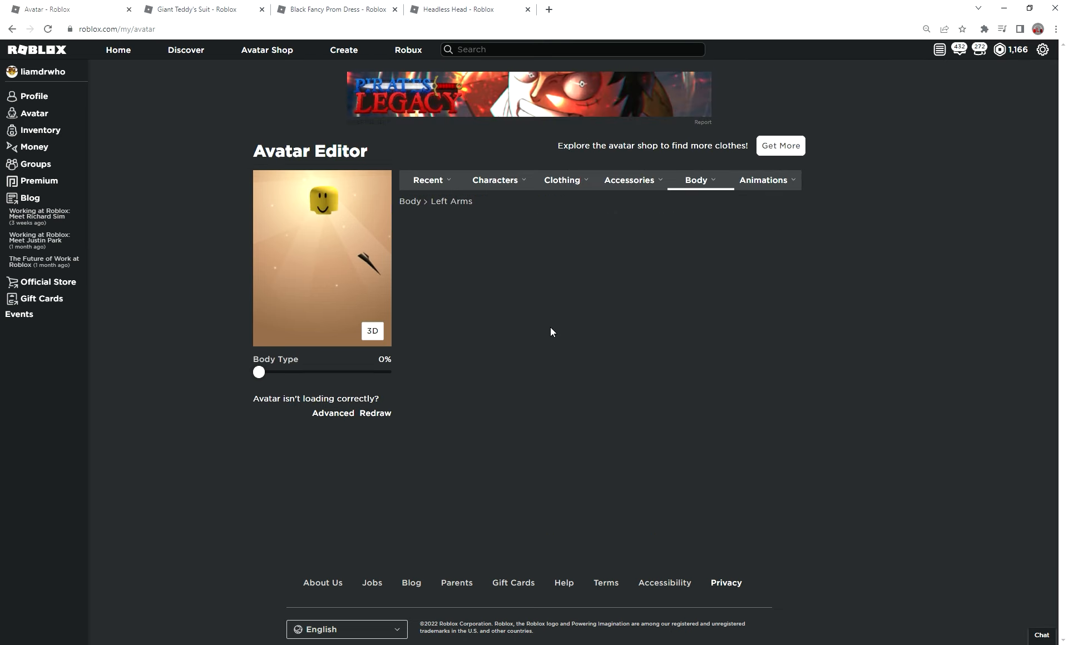
scroll(down, 3)
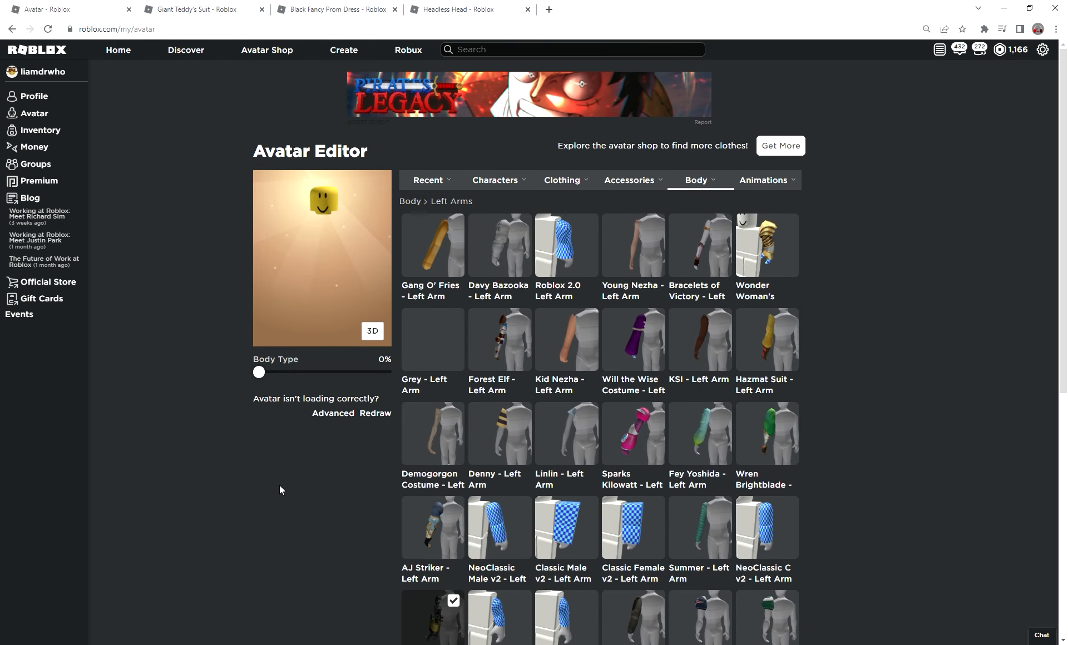
mouse_move(353, 322)
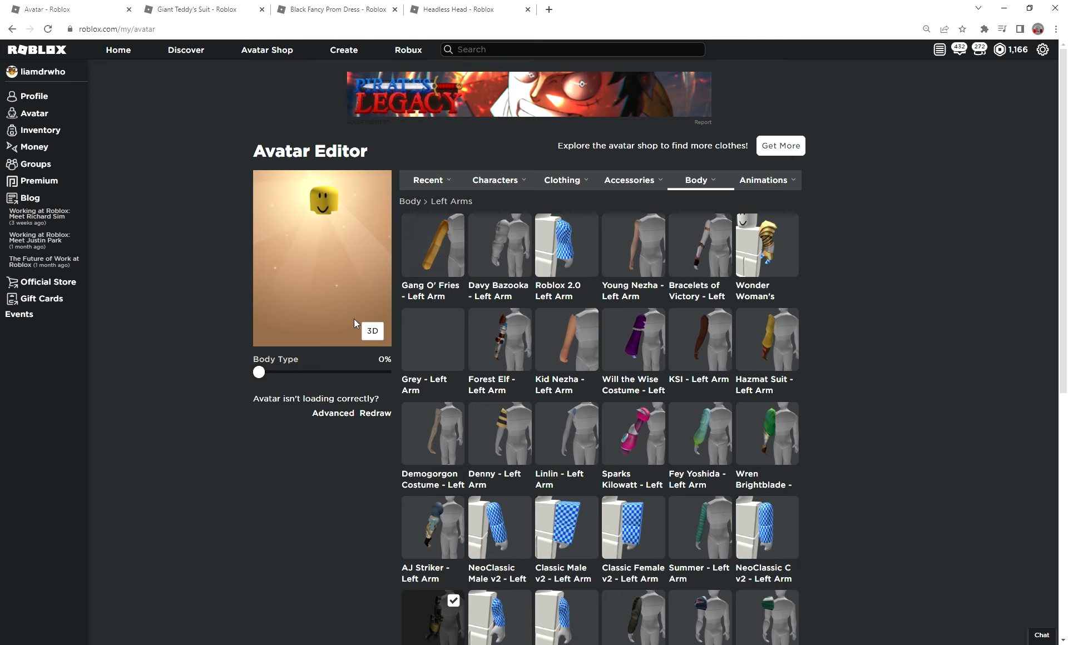
mouse_move(286, 307)
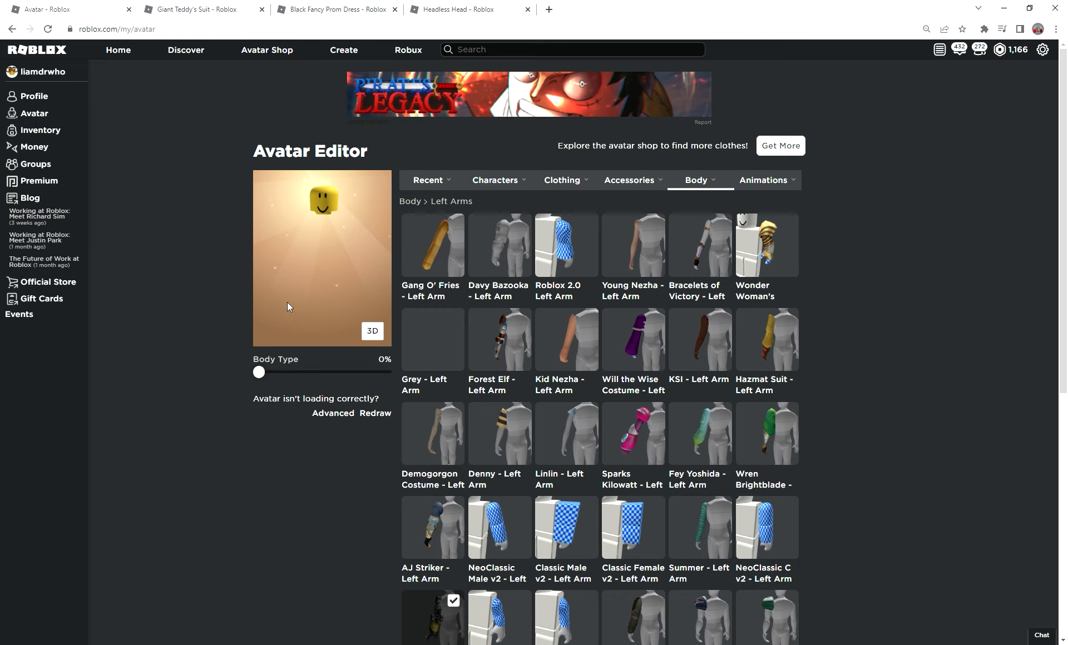
mouse_move(427, 74)
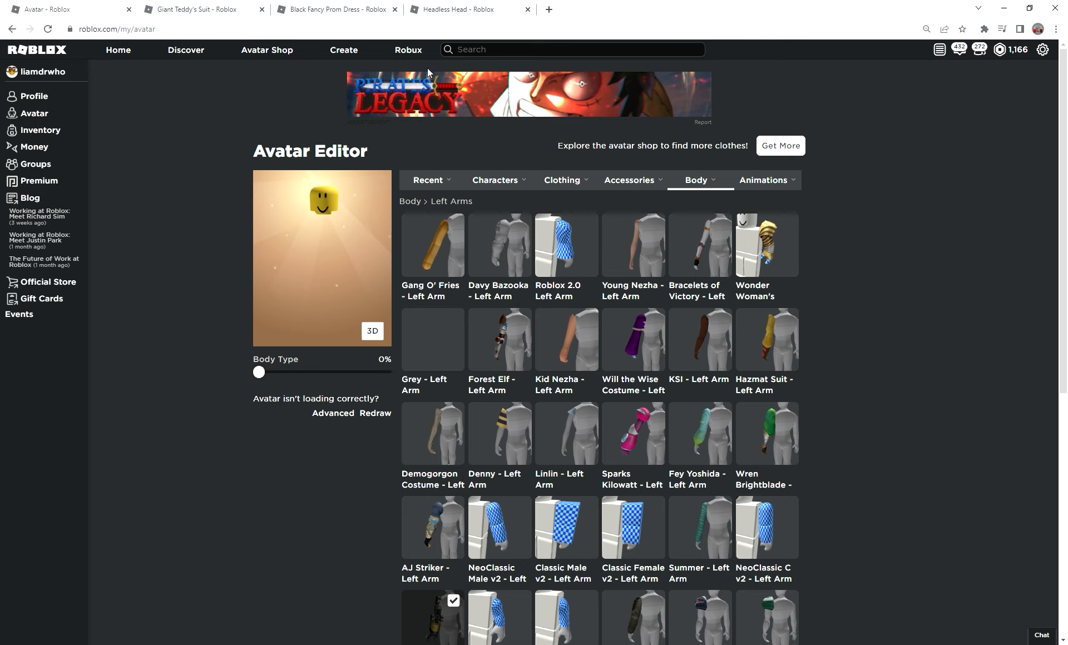
mouse_move(268, 208)
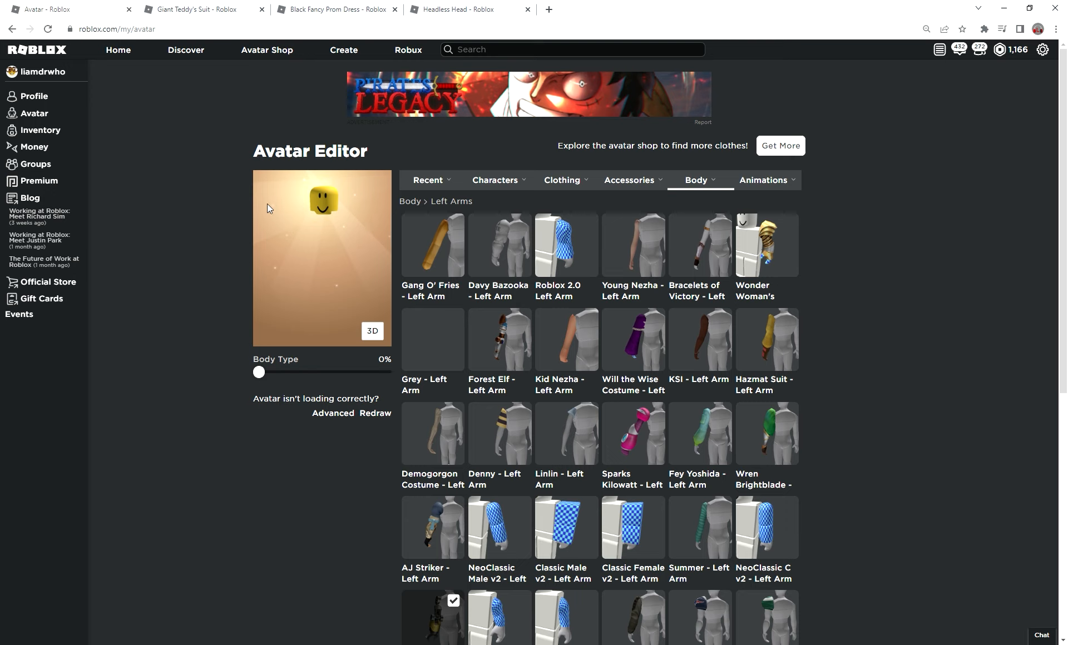
mouse_move(350, 231)
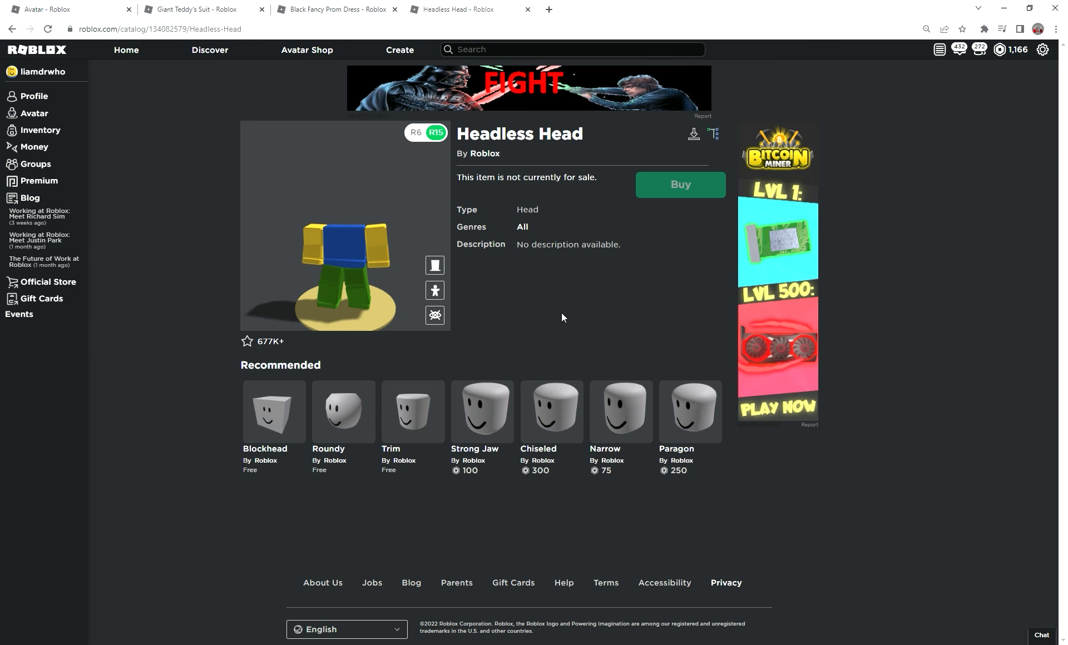
Step: Equip the Average Roblox Nerd glasses on the head-only avatar from head accessories
click(34, 114)
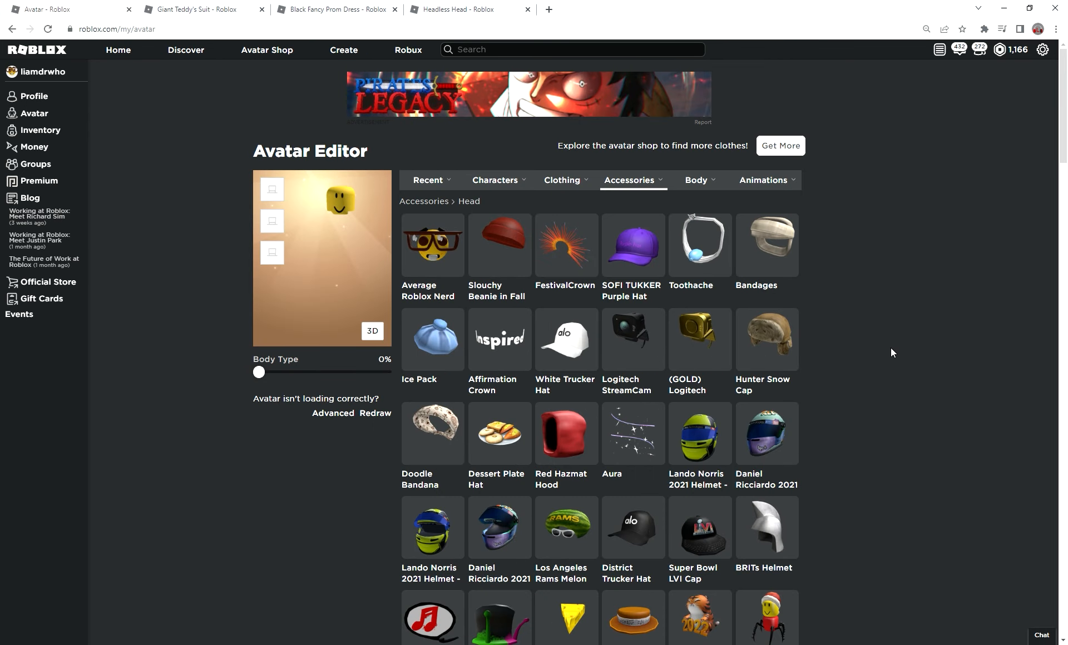
mouse_move(887, 437)
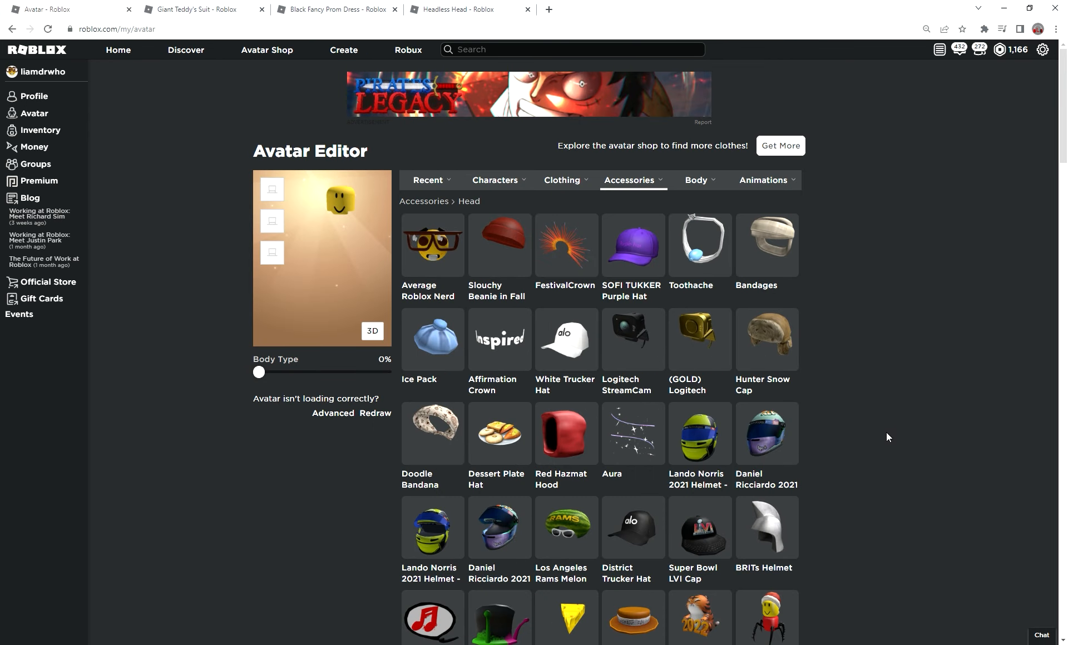
click(432, 244)
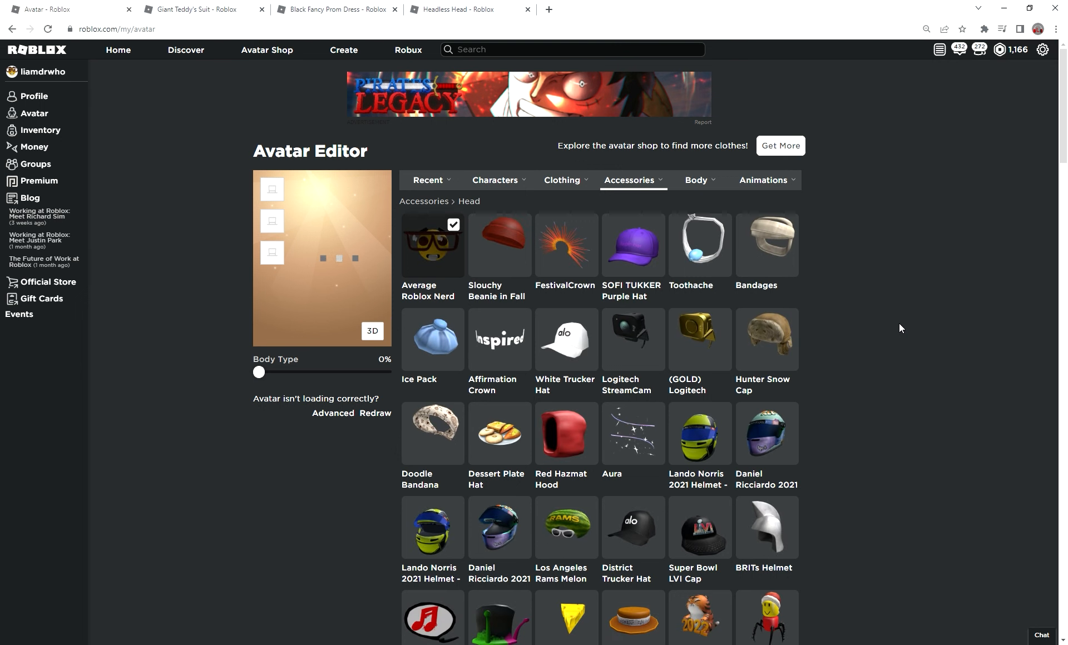
click(431, 244)
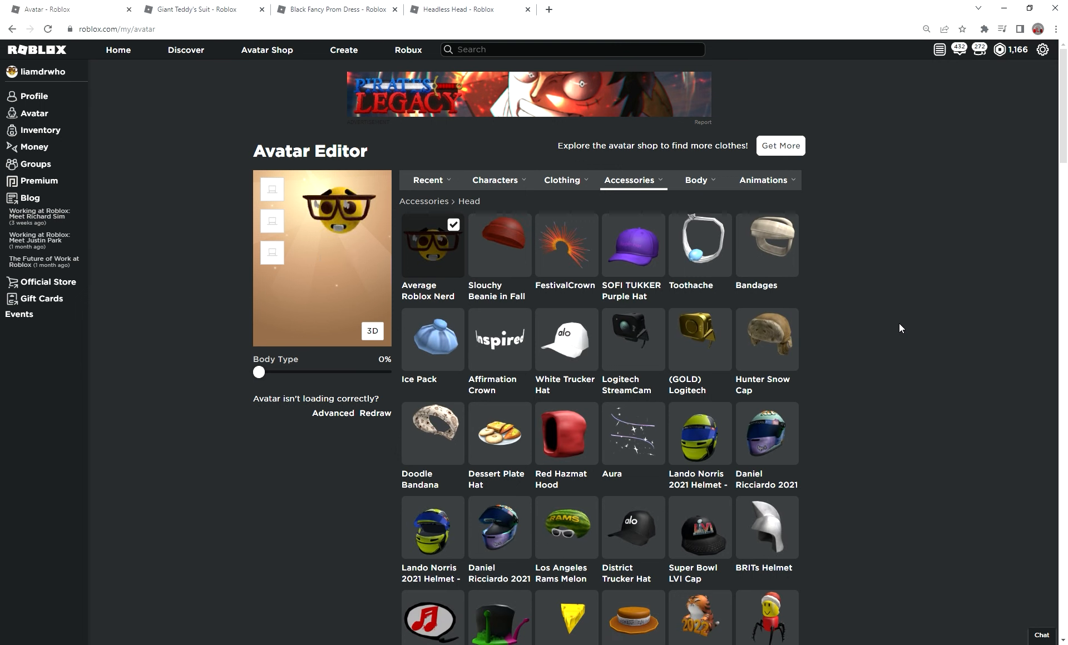